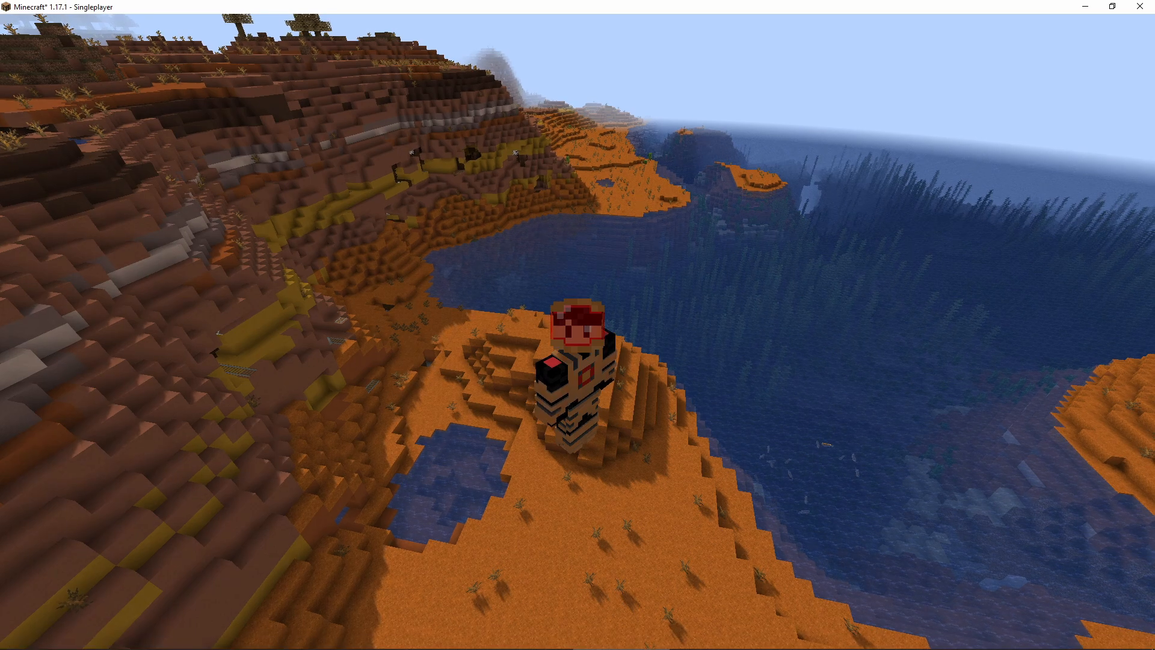
# - Toggle the F3 debug overlay to confirm Minecraft 1.17.1 with OptiFine HD U G9 pre26
pyautogui.press('f3')
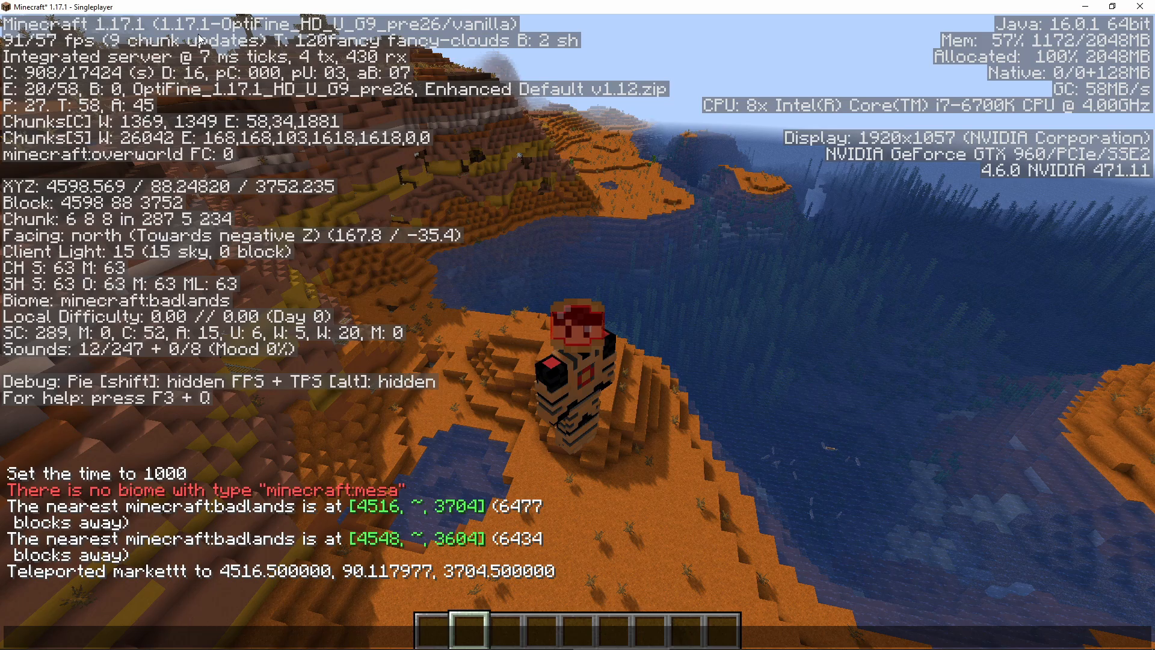
pyautogui.press('F3')
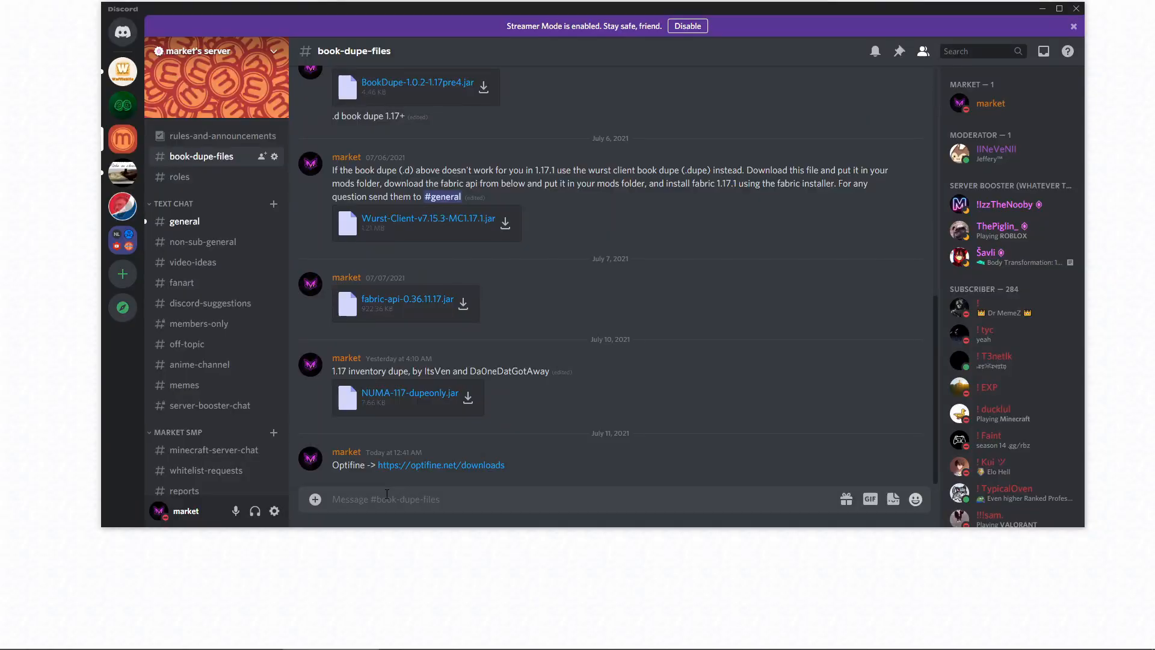
pyautogui.moveTo(441, 465)
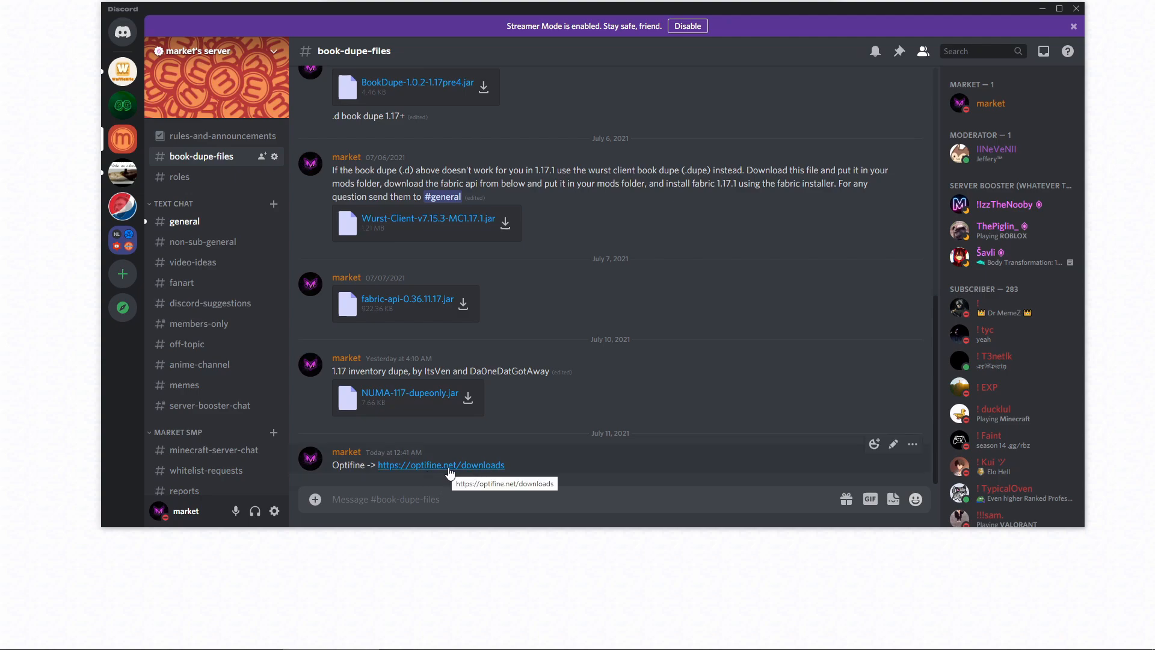
pyautogui.moveTo(183, 115)
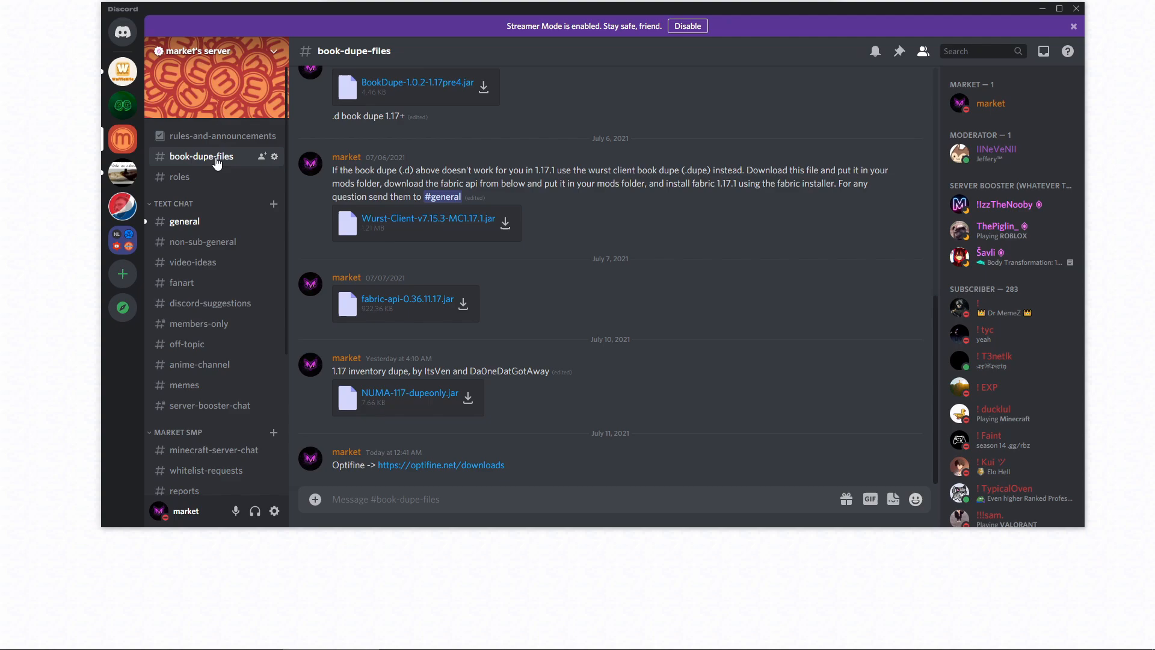
# - Follow the optifine.net/downloads link from the Discord channel
pyautogui.click(442, 464)
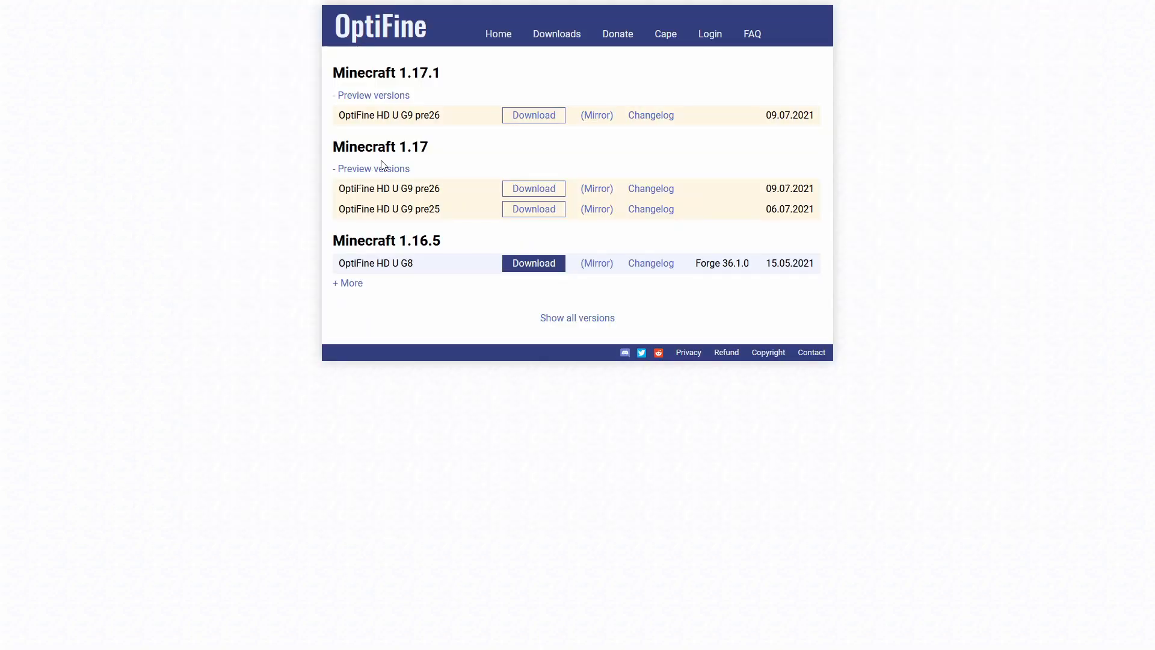
pyautogui.moveTo(444, 83)
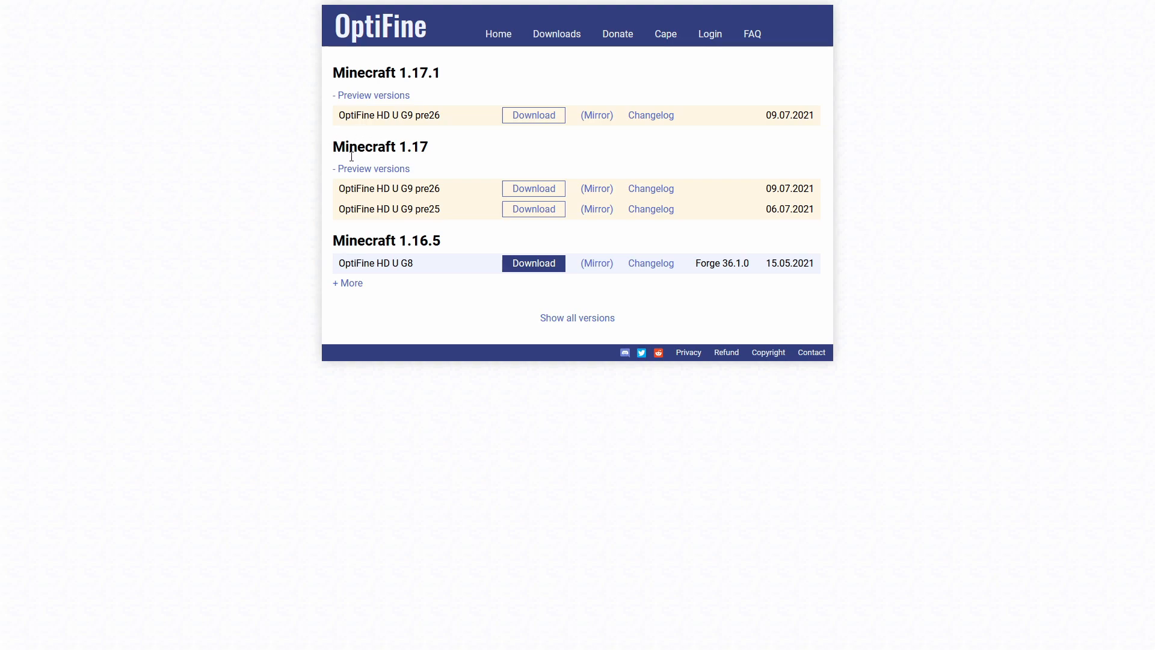
pyautogui.moveTo(533, 189)
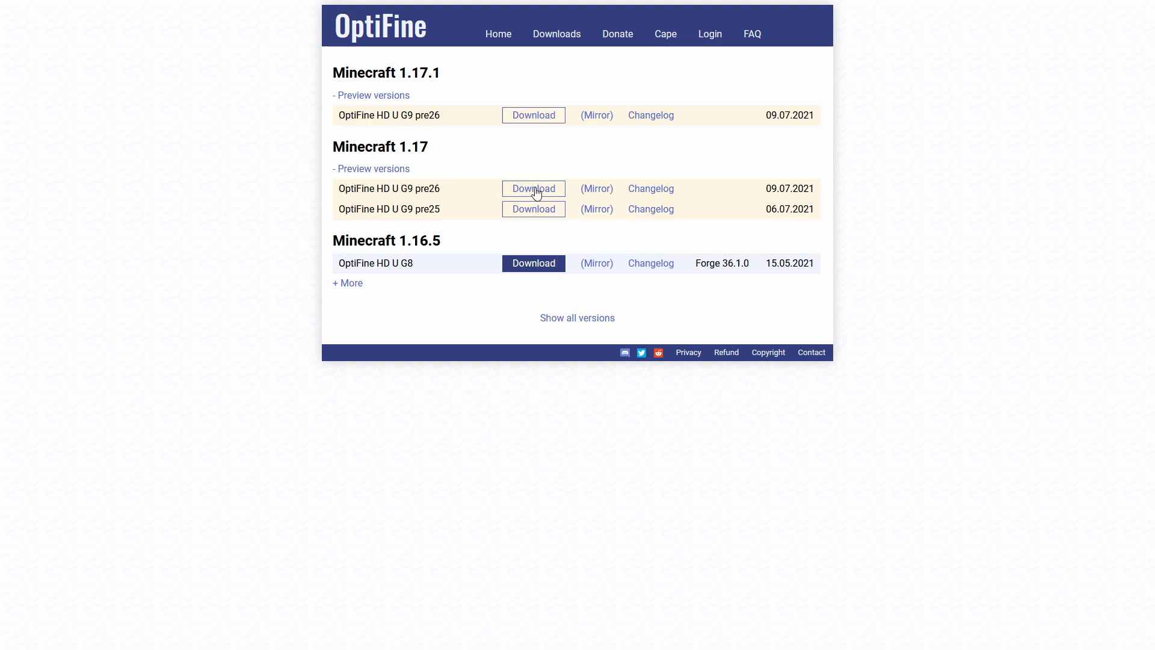
pyautogui.moveTo(403, 114)
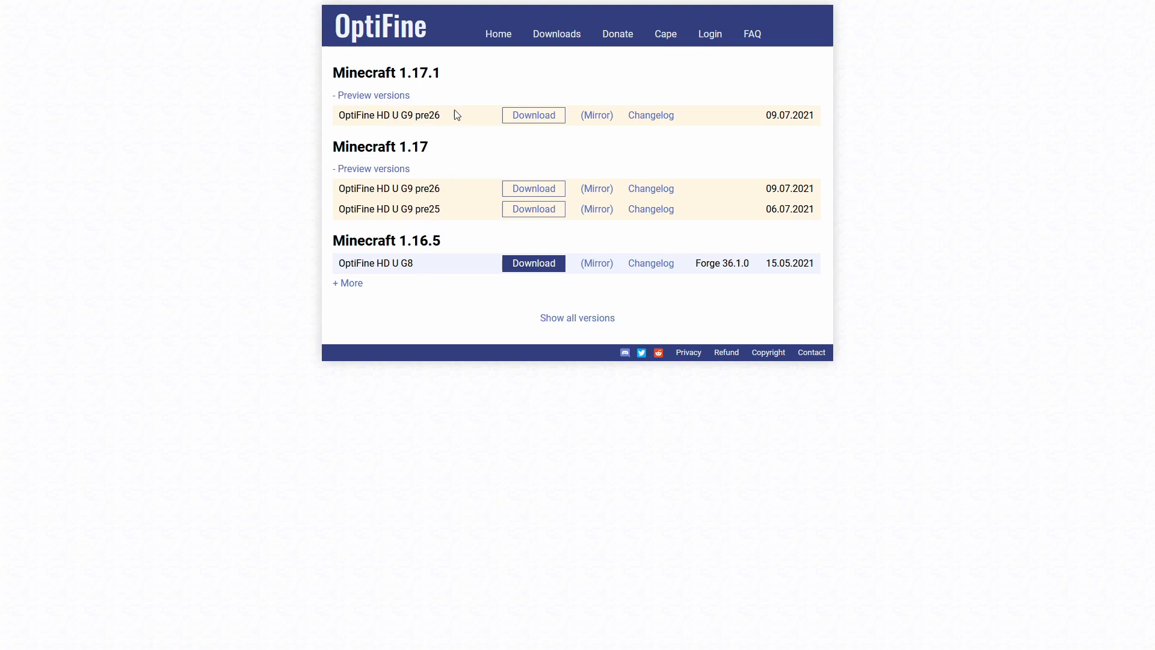
pyautogui.moveTo(463, 115)
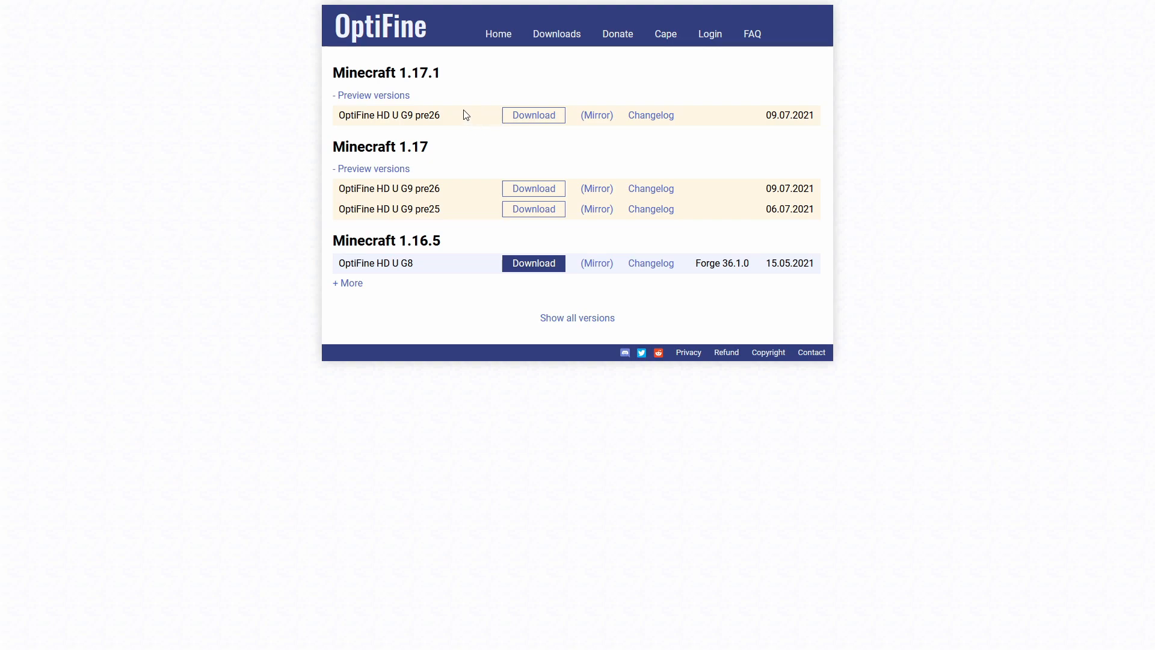
pyautogui.moveTo(499, 120)
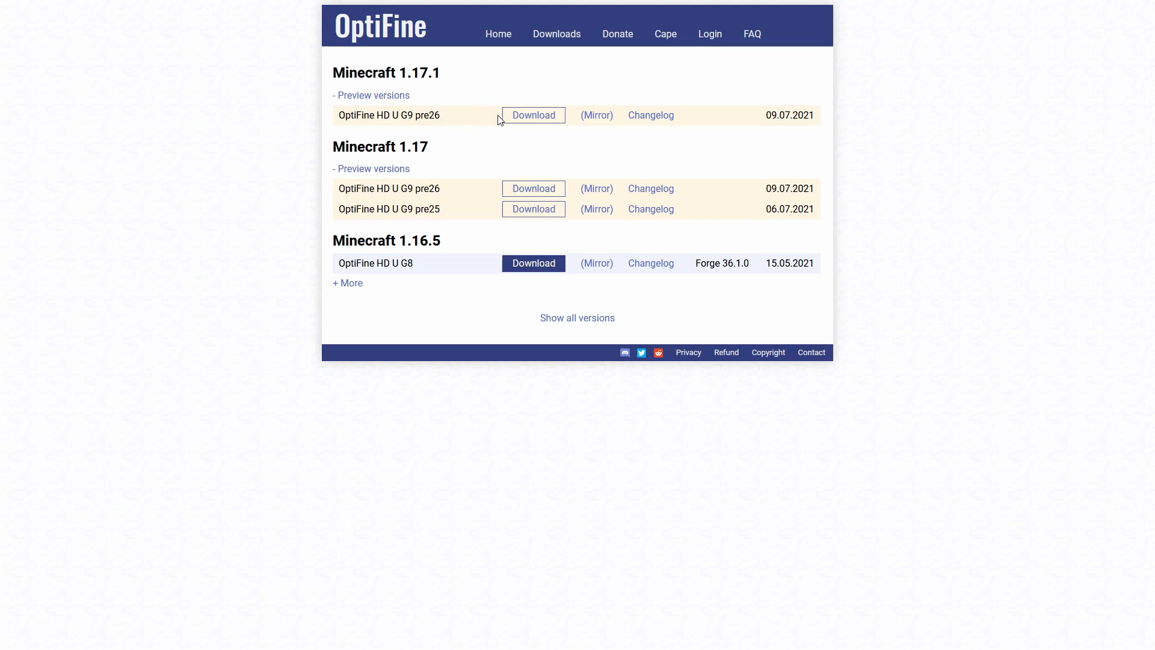
pyautogui.moveTo(459, 116)
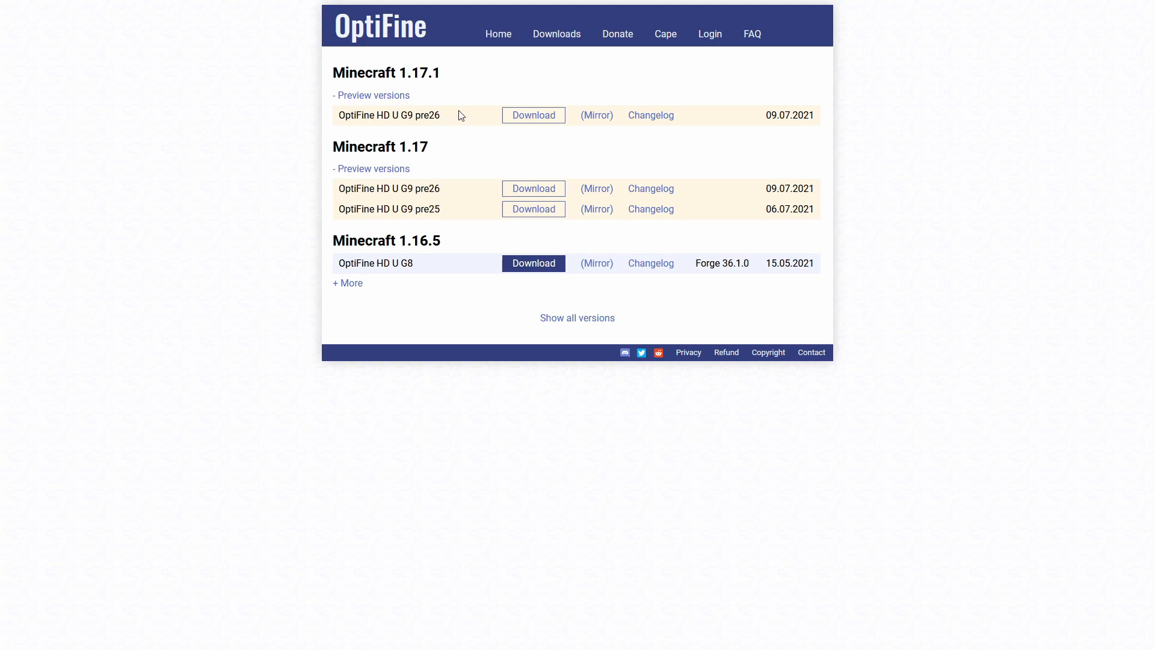
pyautogui.moveTo(484, 134)
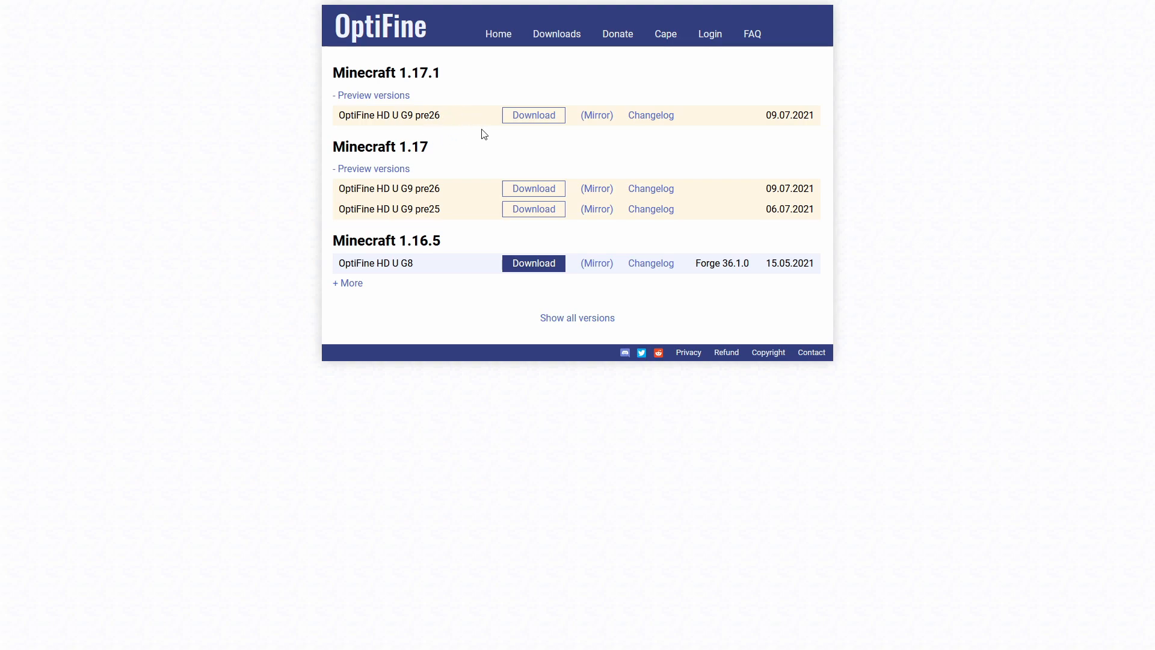
pyautogui.moveTo(521, 129)
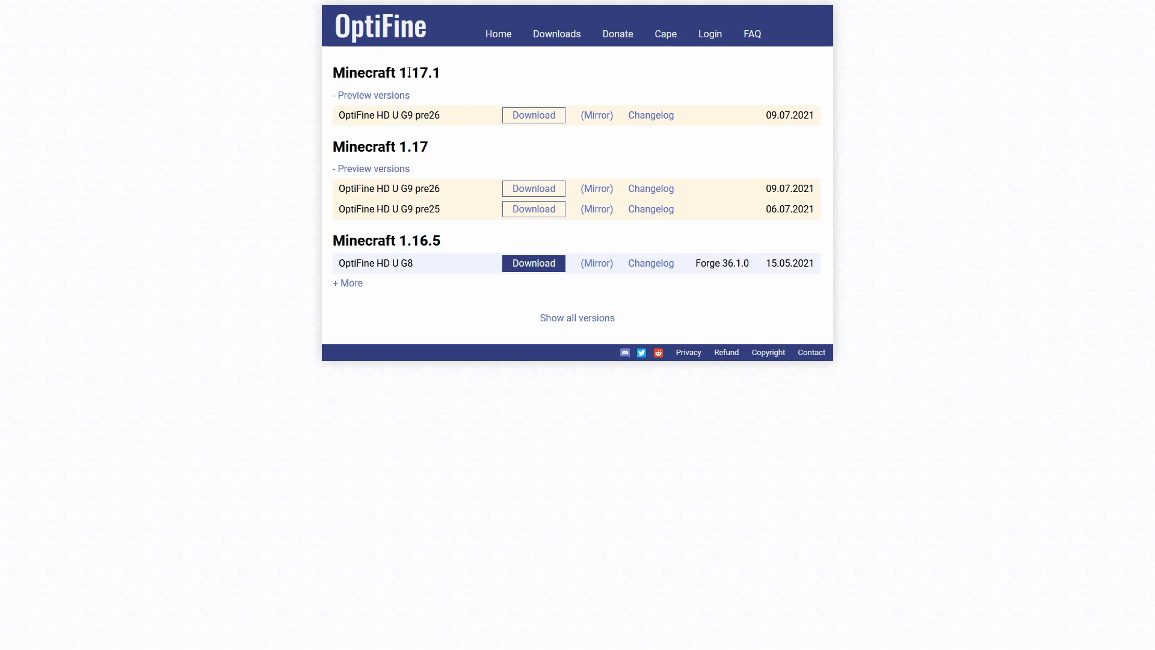
pyautogui.moveTo(523, 106)
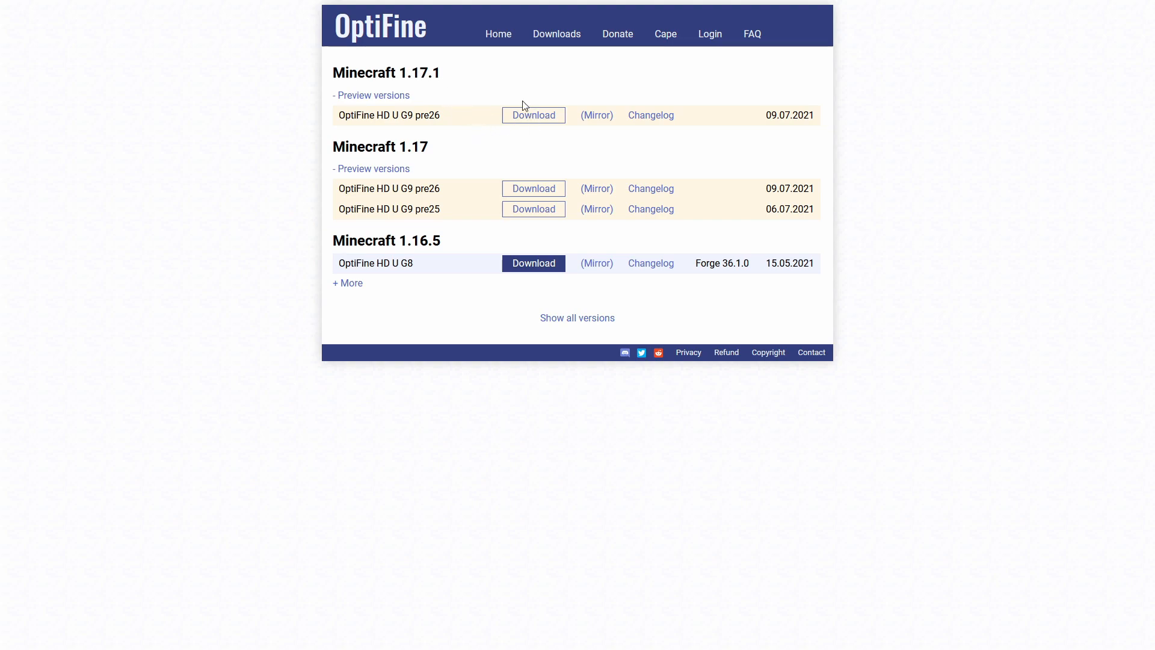
# - Download the OptiFine 1.17.1 HD U G9 pre26 jar, skipping the ad screen, and save it
pyautogui.click(533, 116)
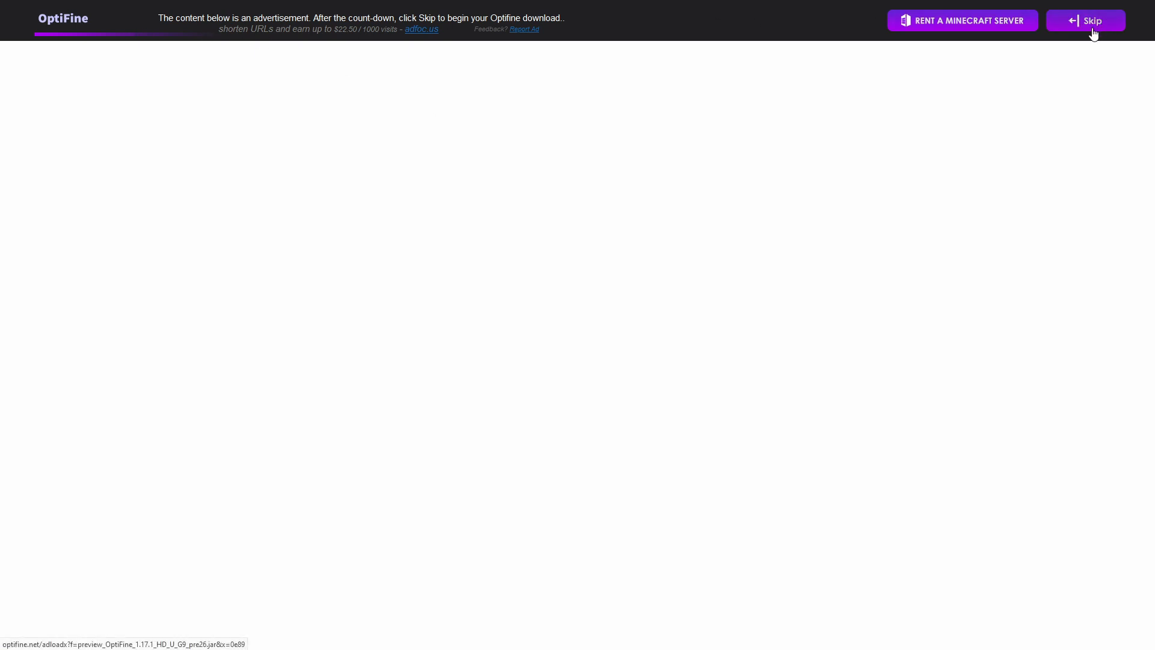
pyautogui.click(1085, 20)
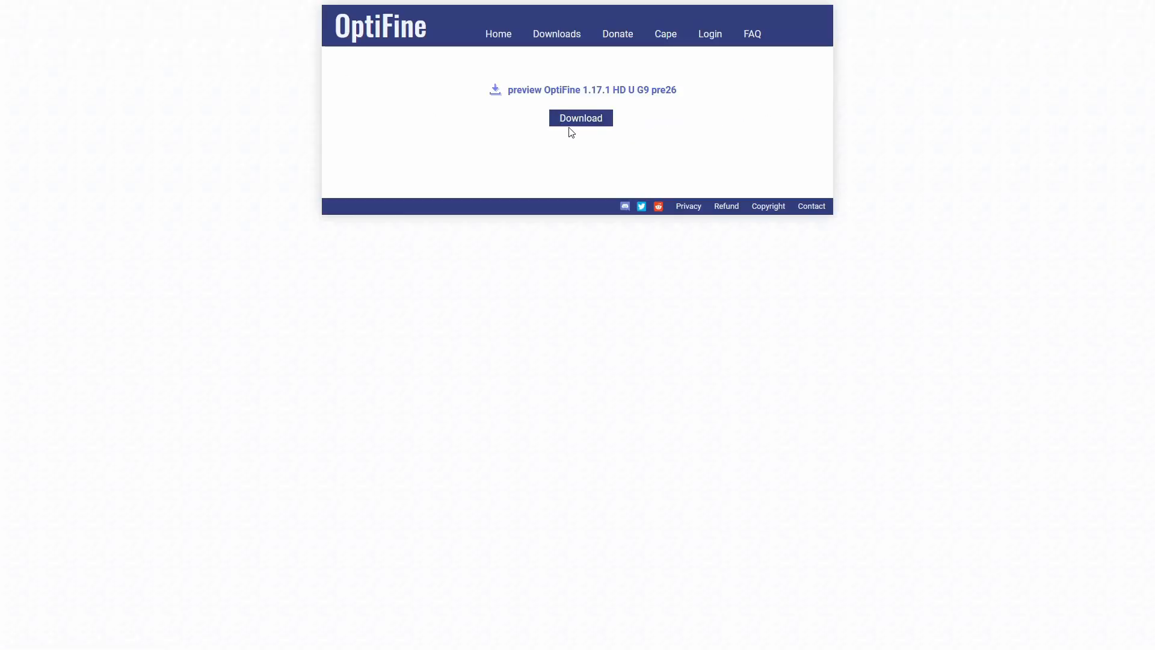
pyautogui.click(580, 118)
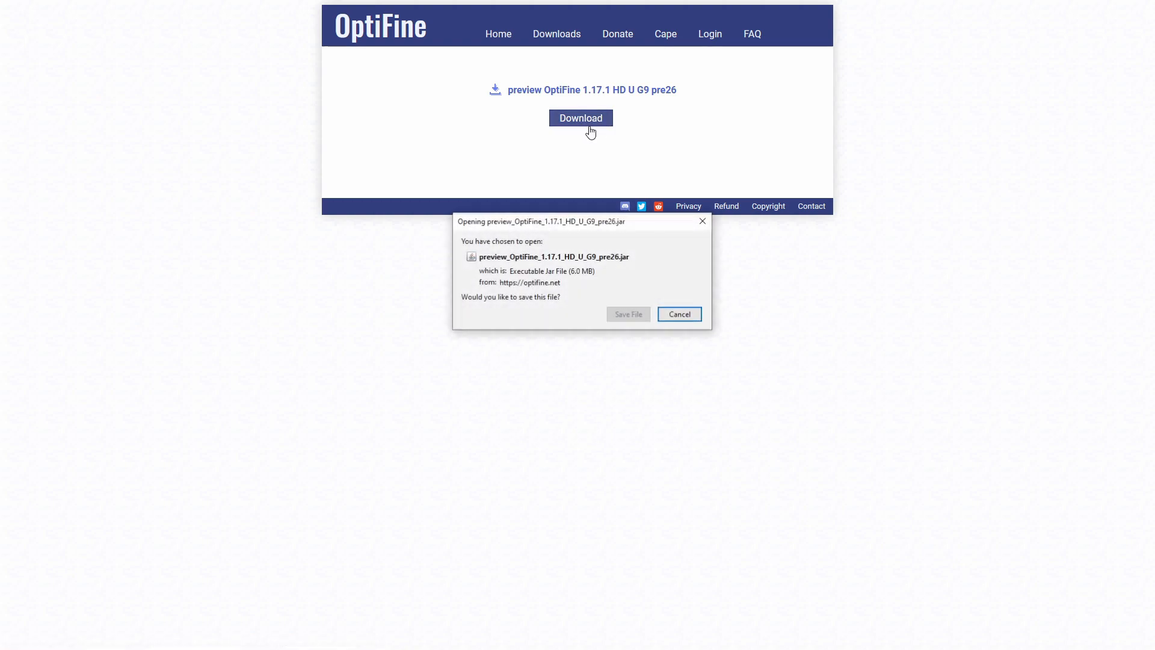
pyautogui.click(677, 314)
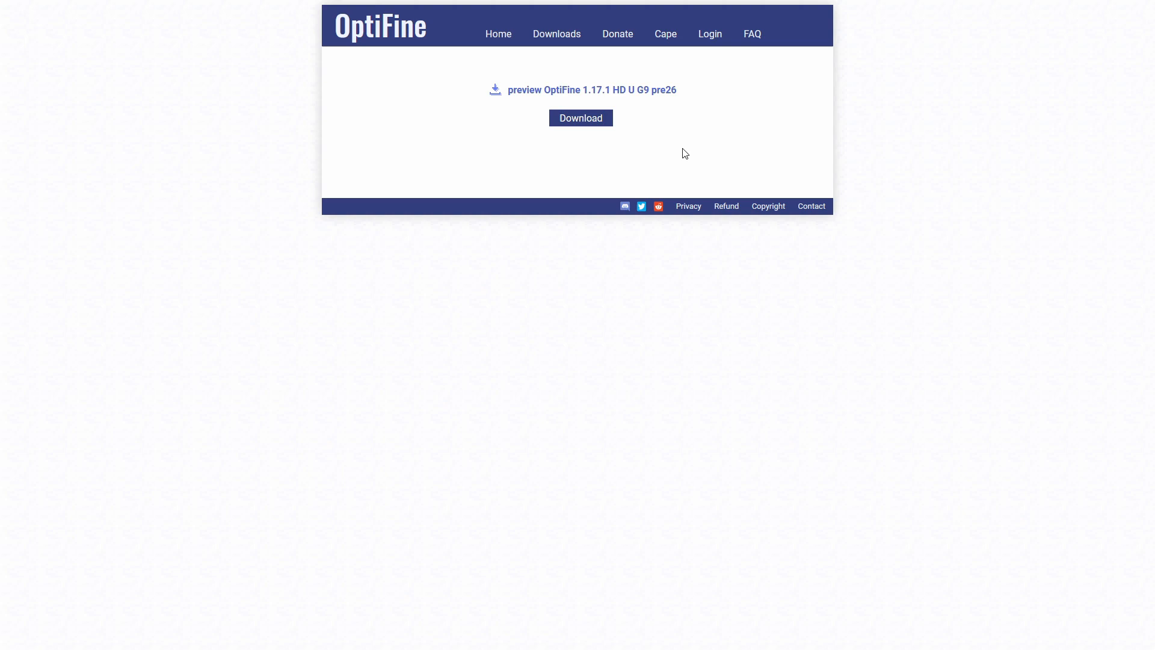
# - Run the downloaded pre26 jar and install OptiFine into the Minecraft folder, acknowledging success
pyautogui.click(580, 118)
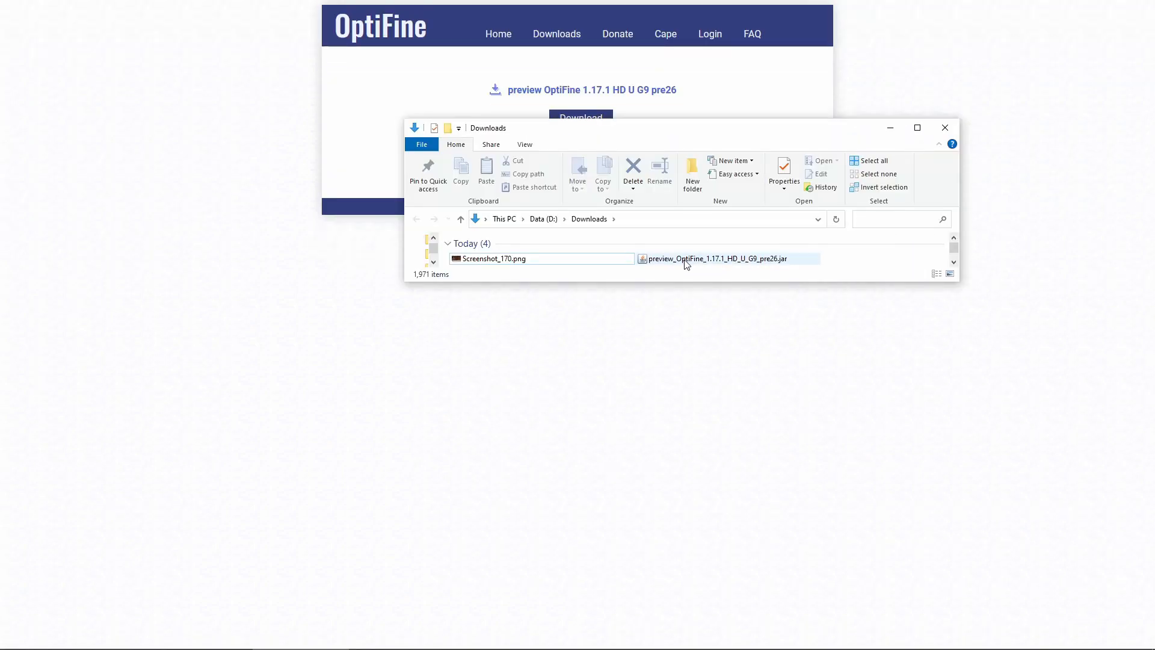
pyautogui.click(719, 259)
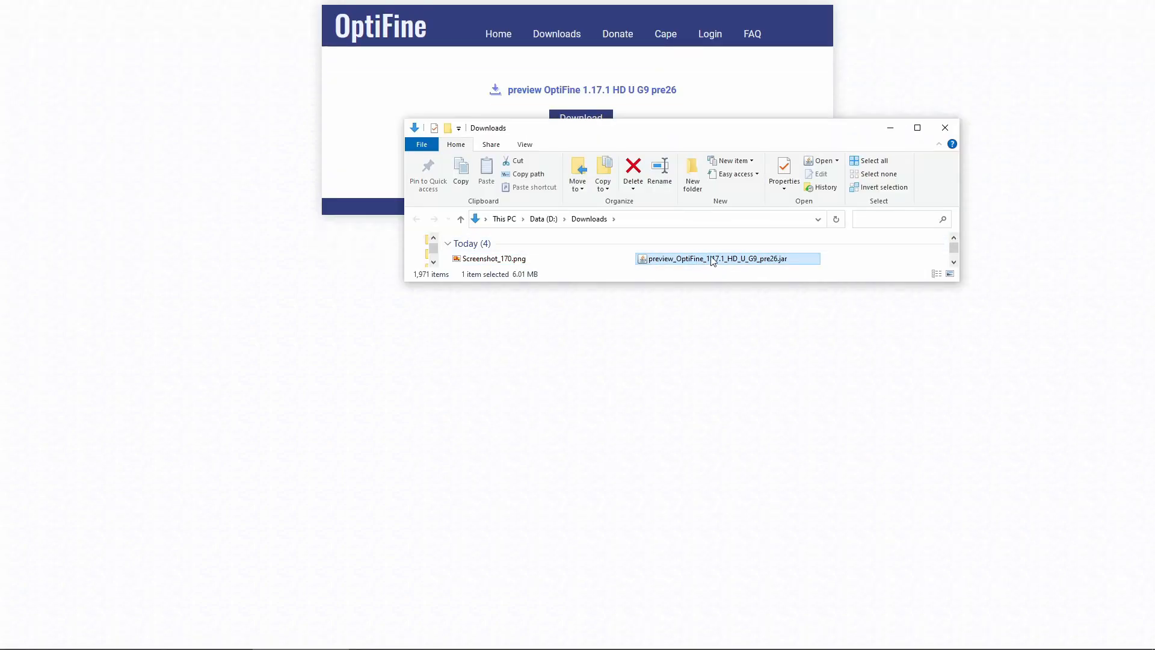
pyautogui.doubleClick(726, 259)
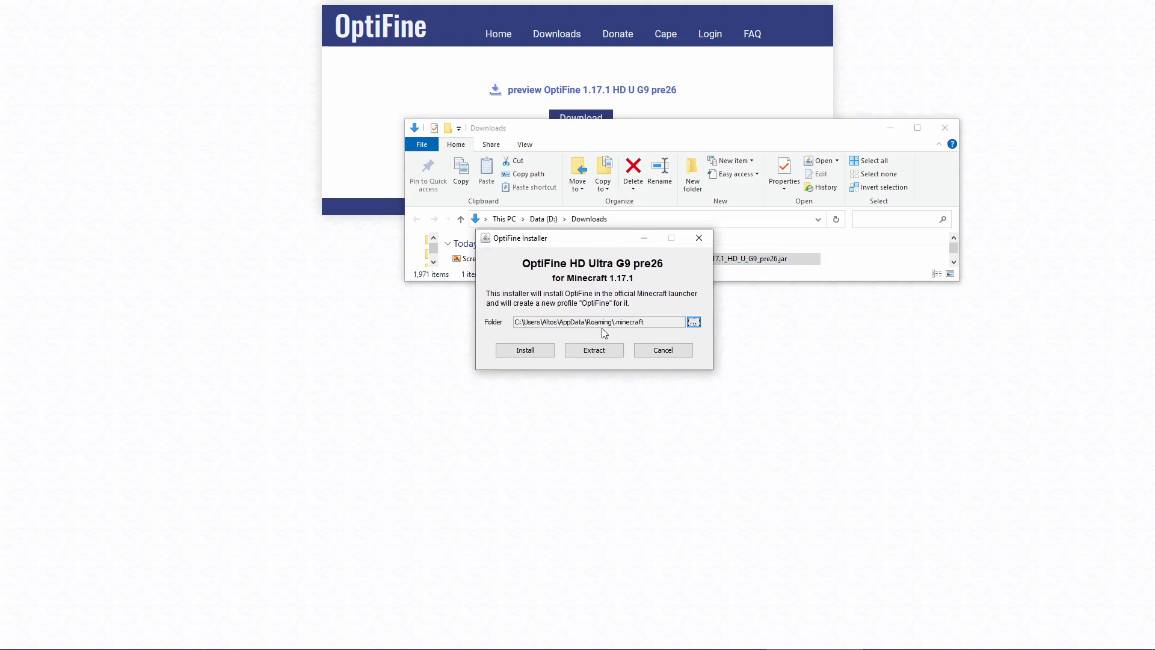
pyautogui.moveTo(582, 260)
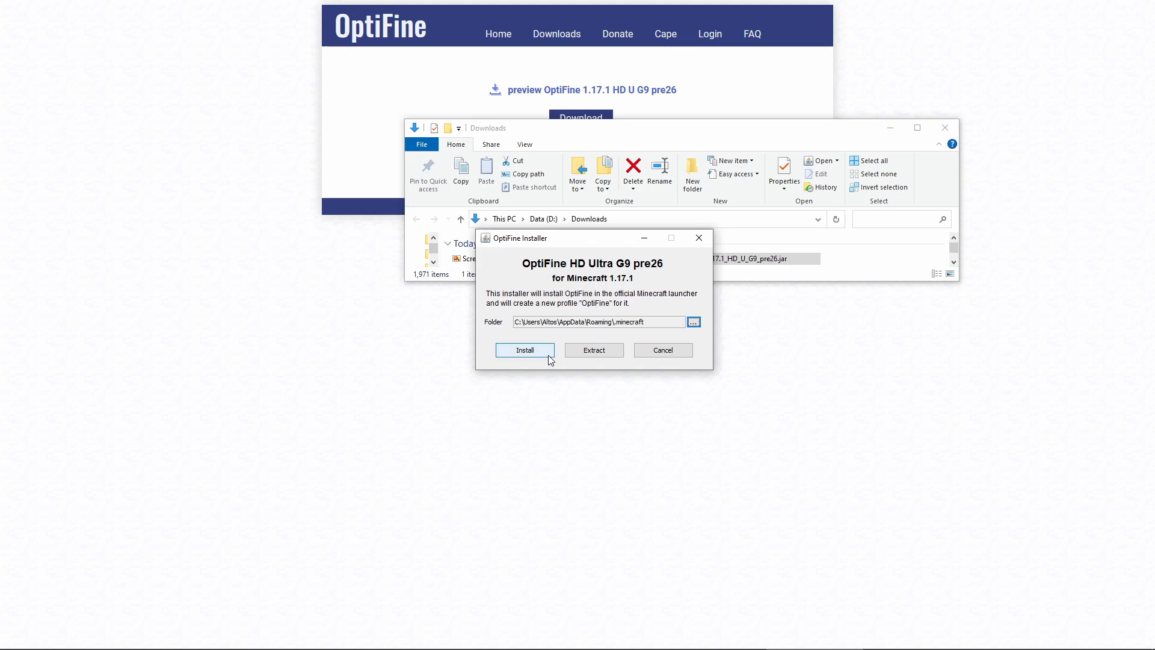
pyautogui.click(524, 350)
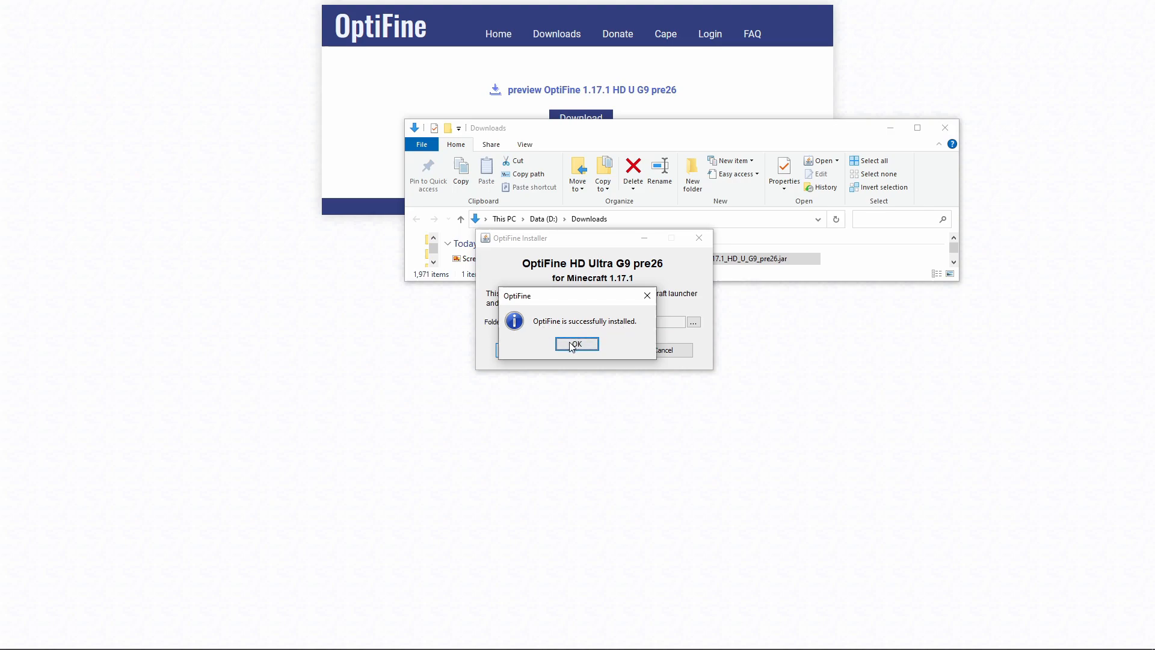
pyautogui.click(577, 344)
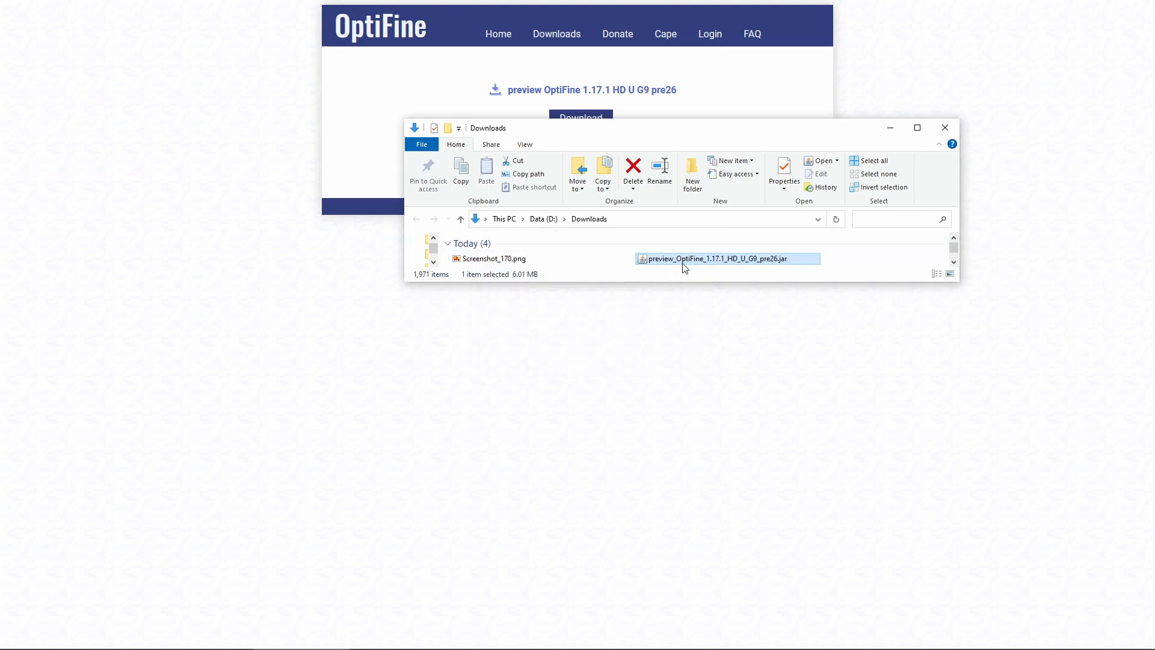
pyautogui.moveTo(689, 260)
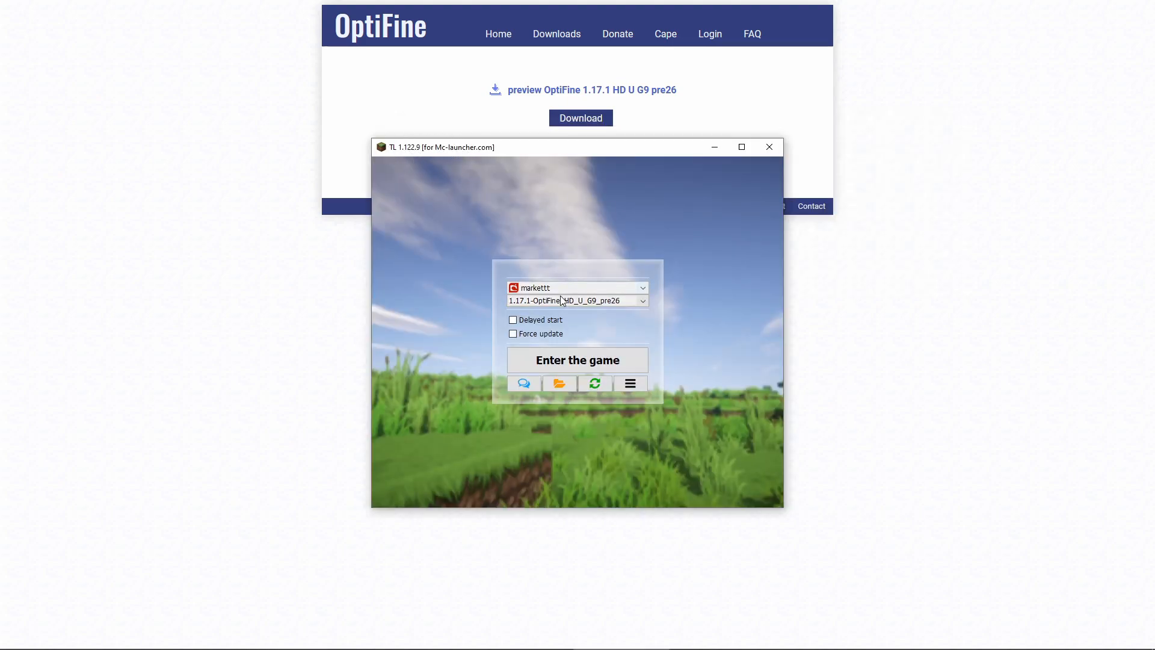
# - Launch the 1.17.1 OptiFine pre26 installation, accepting the modified-installation risk warning
pyautogui.click(641, 301)
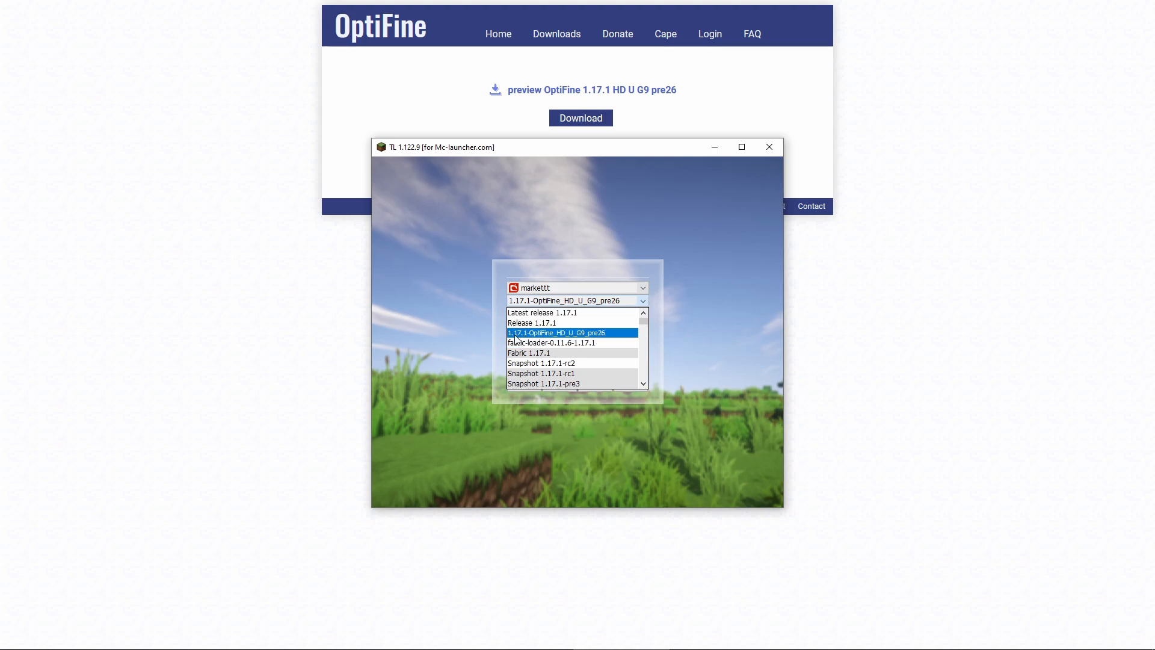
pyautogui.click(556, 332)
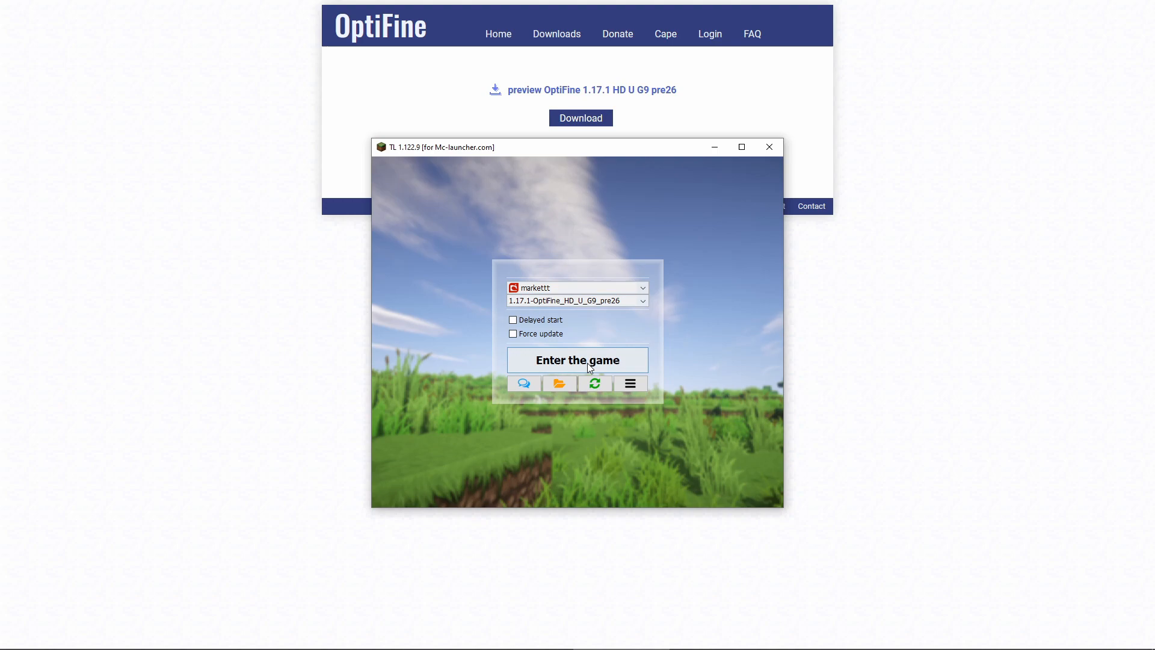
pyautogui.click(576, 360)
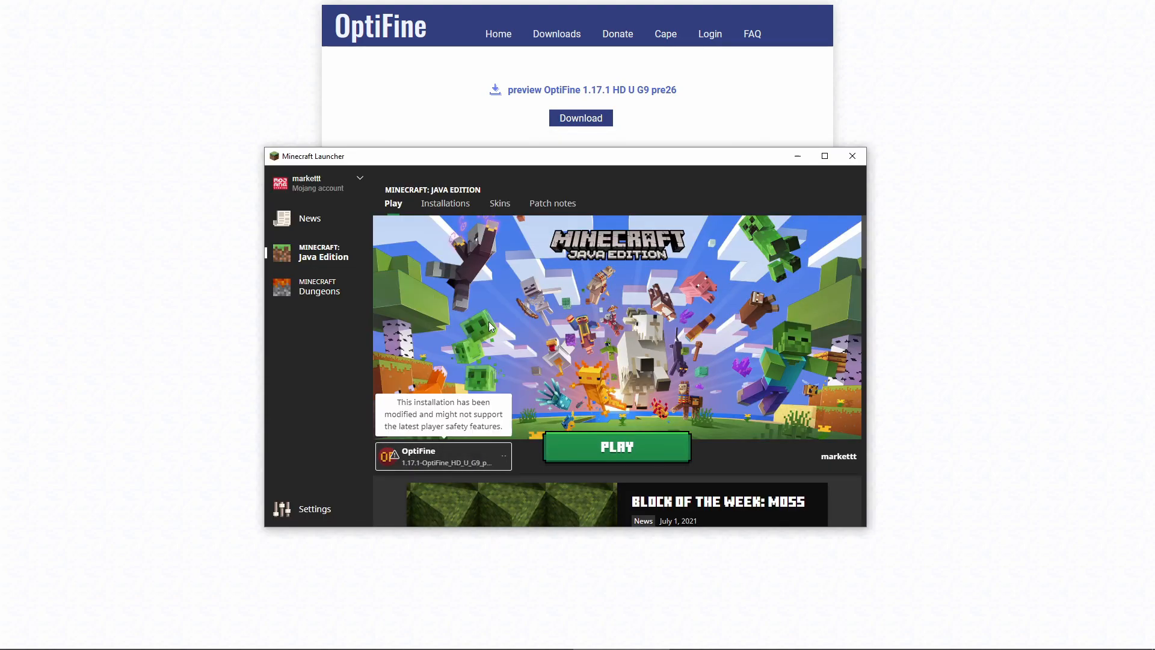
pyautogui.click(616, 446)
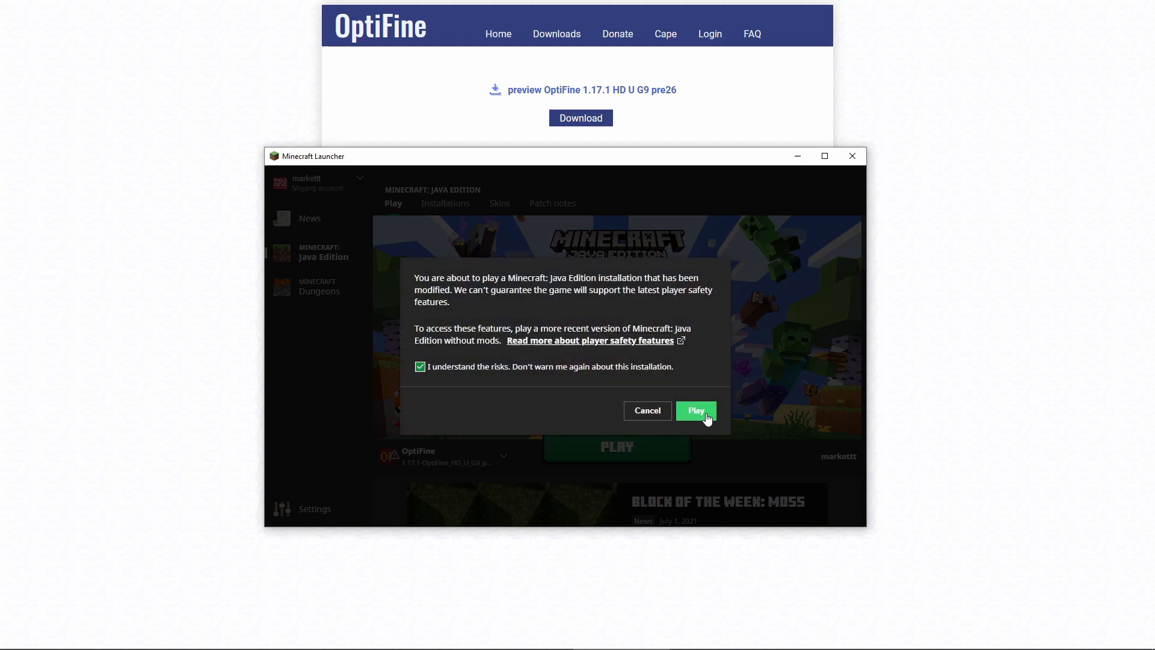
pyautogui.click(694, 411)
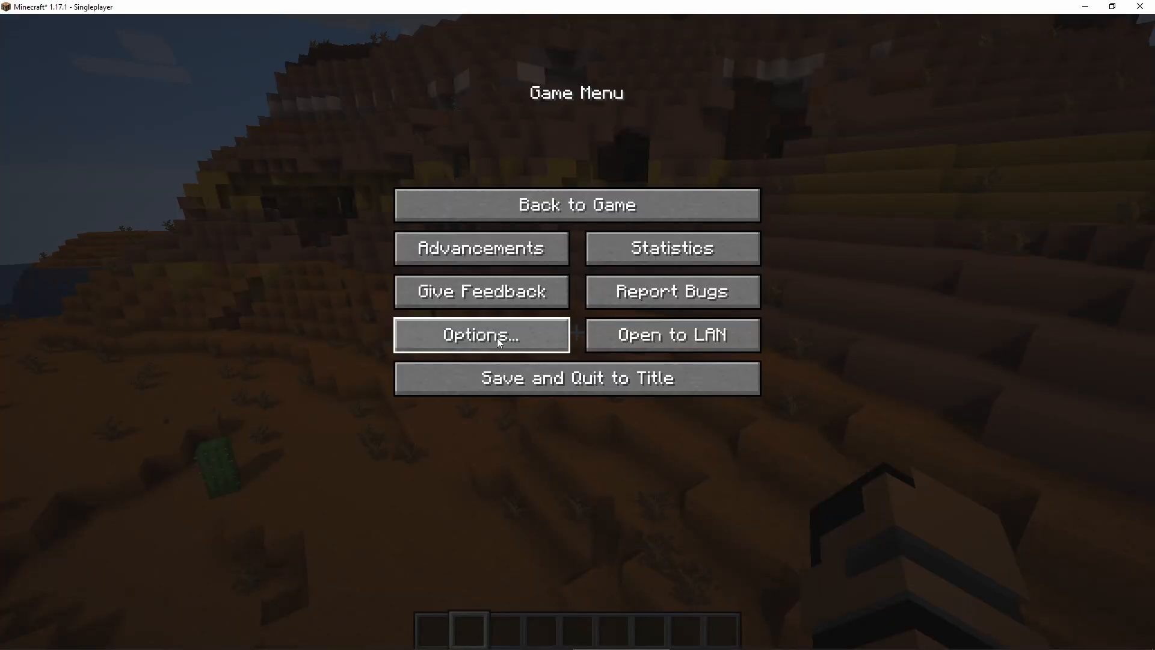
# - View the Shaders list in Video Settings (BSL, Enhanced Default, Sildurs) and return to the world
pyautogui.click(482, 335)
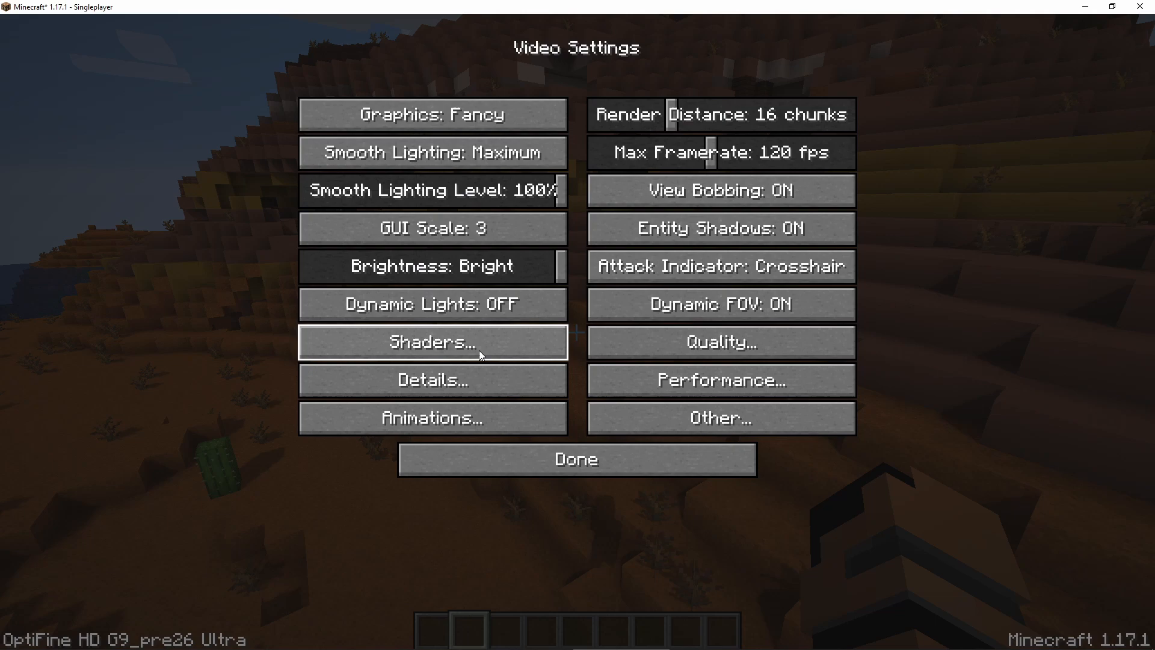
pyautogui.click(430, 342)
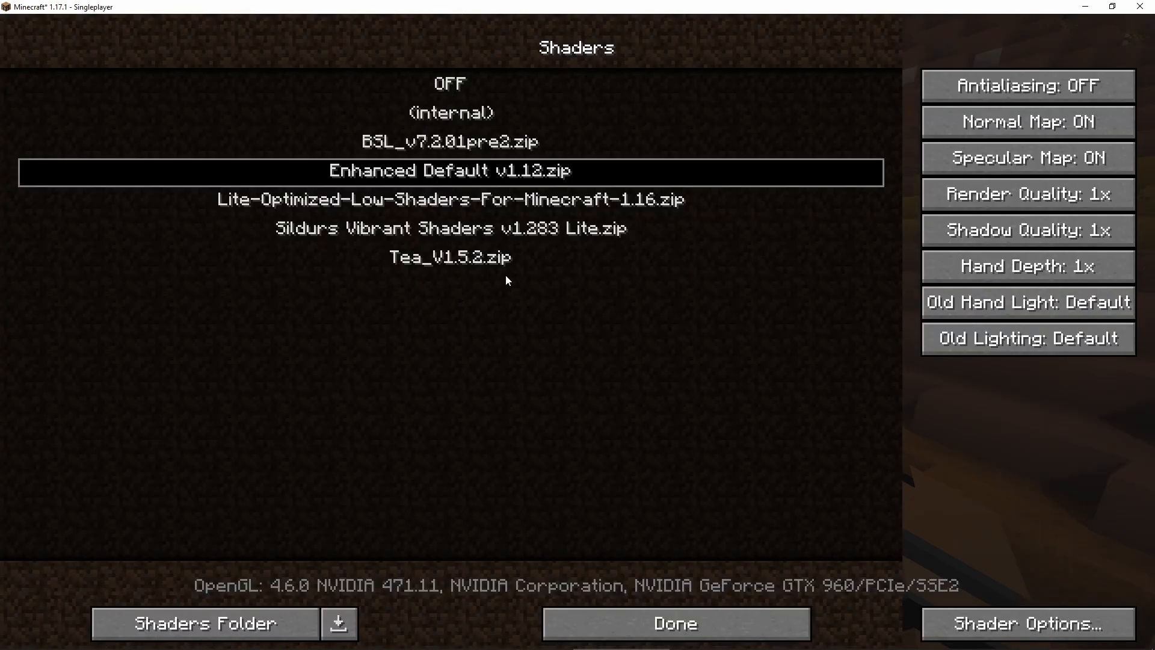
pyautogui.moveTo(454, 234)
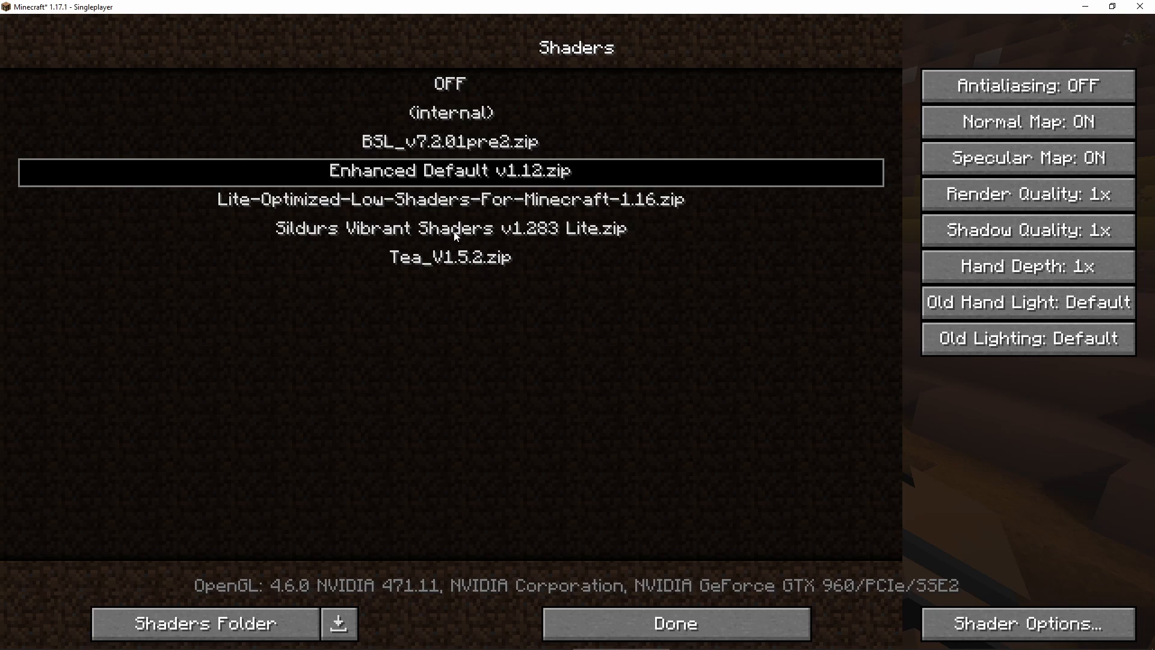
pyautogui.click(674, 623)
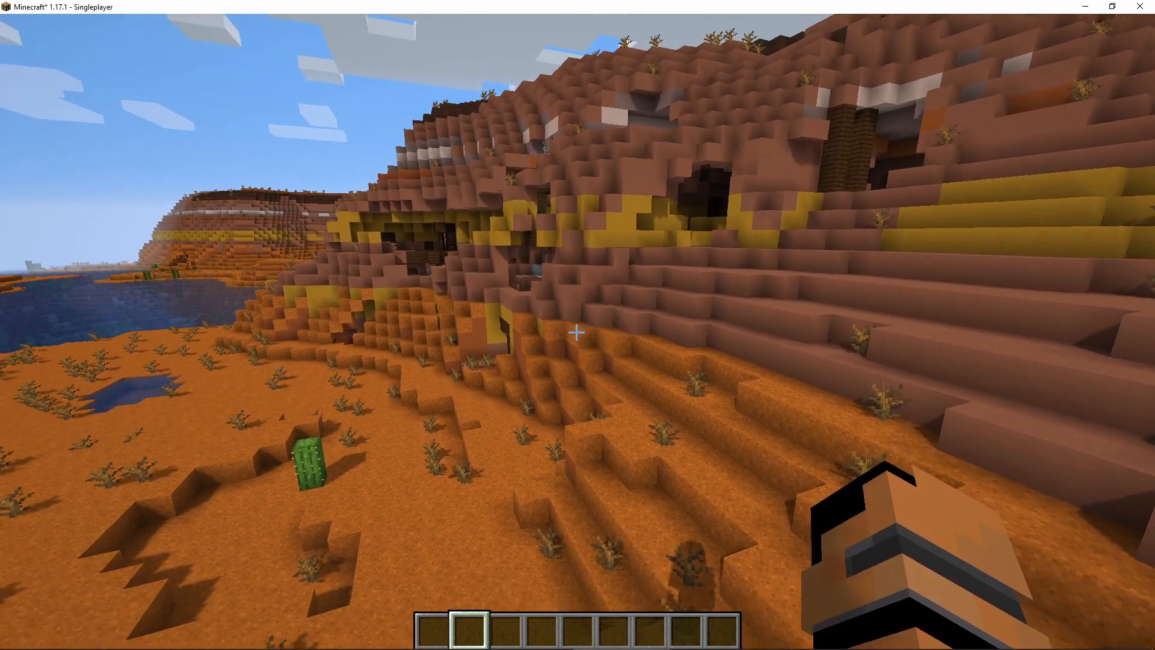